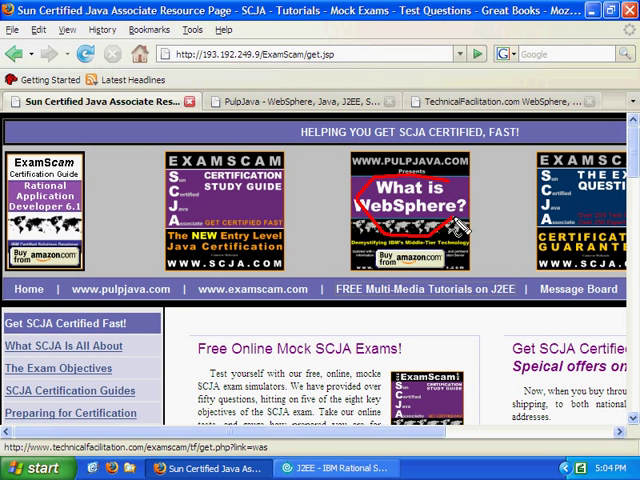
mouse_move(288, 157)
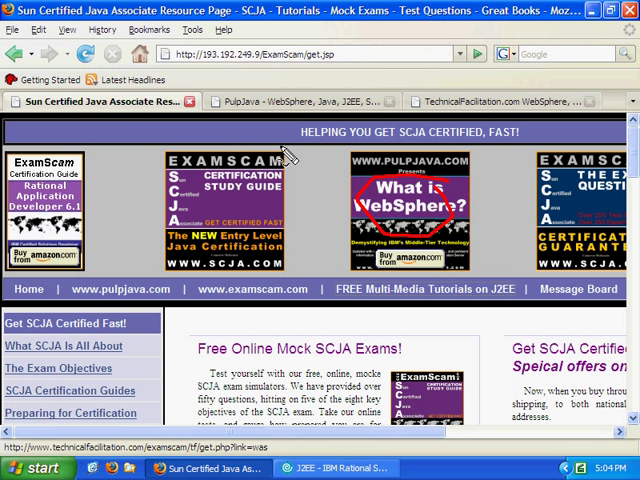
mouse_move(385, 315)
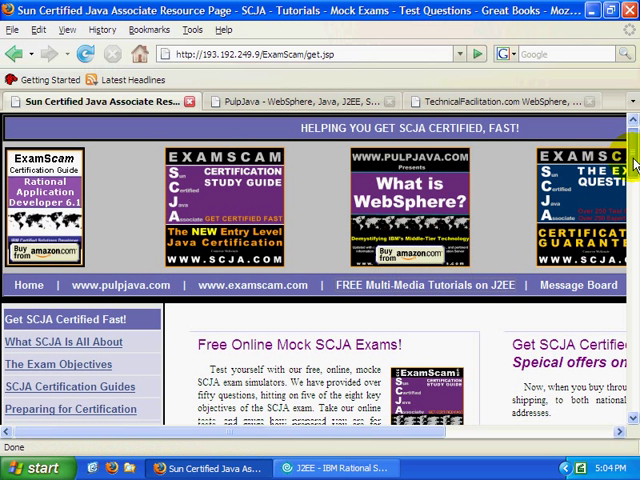
Browse the SCJA page, then the PulpJava and TechnicalFacilitation tutorial sites in Firefox.
scroll("down", 3)
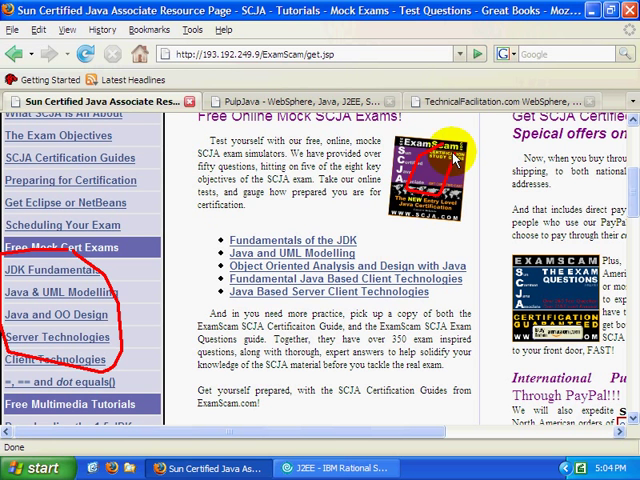
left_click(300, 101)
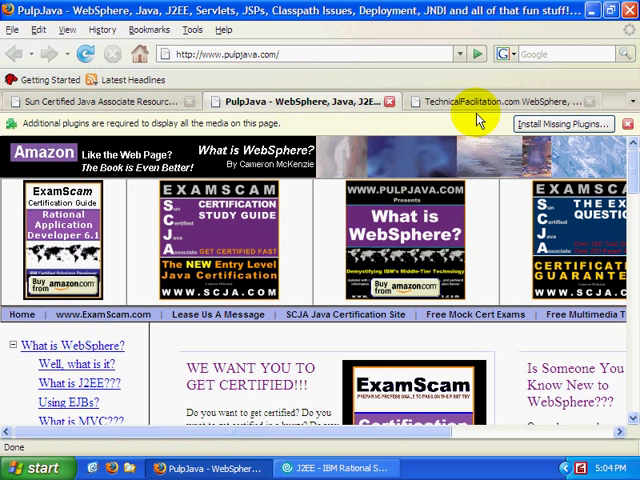
left_click(505, 100)
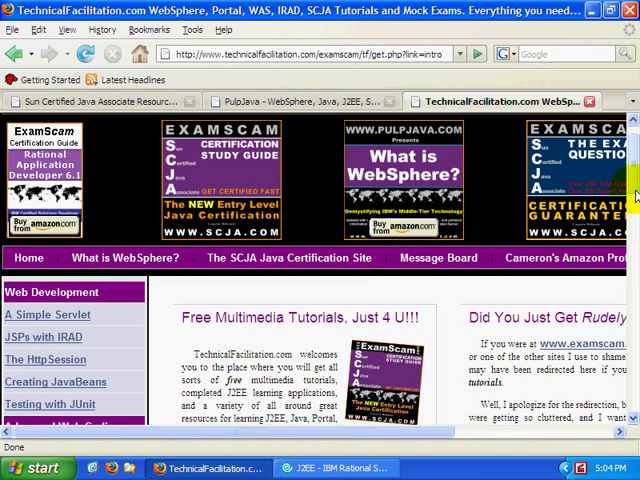
scroll("down", 3)
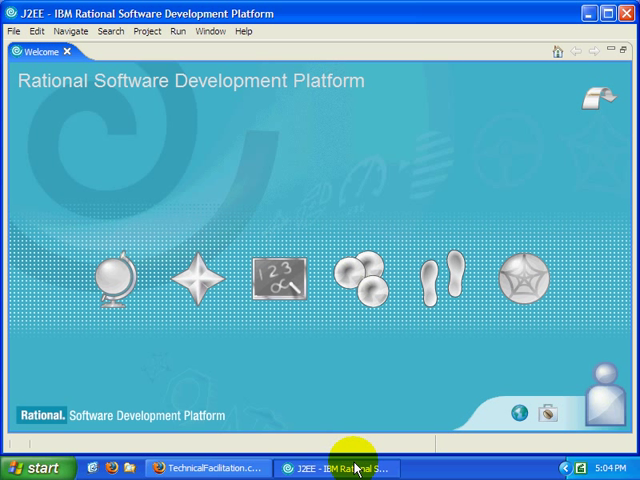
mouse_move(325, 46)
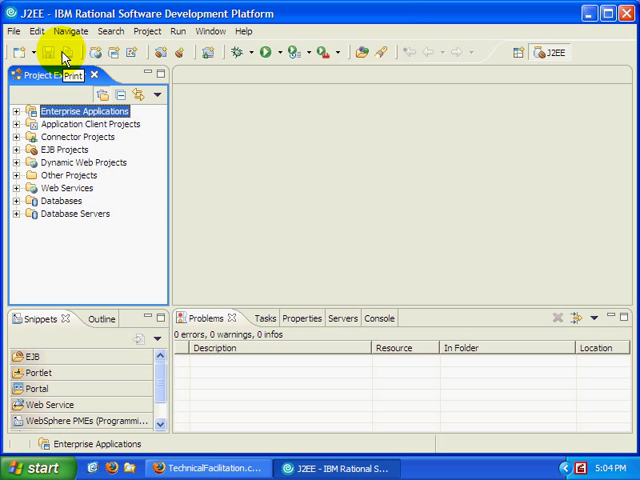
mouse_move(16, 120)
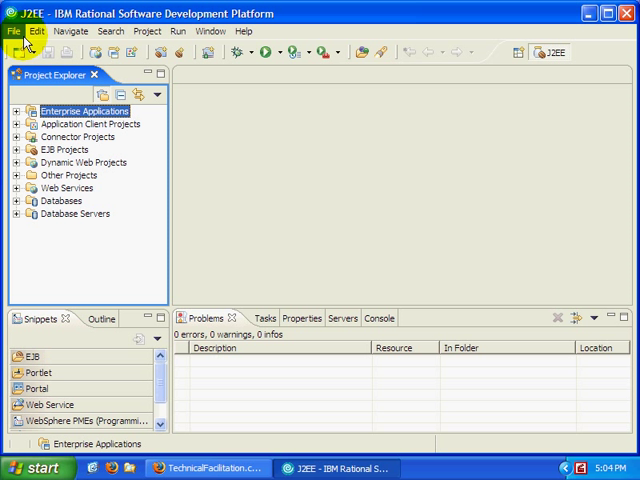
Open the File menu's list of new items from the J2EE workbench.
left_click(14, 31)
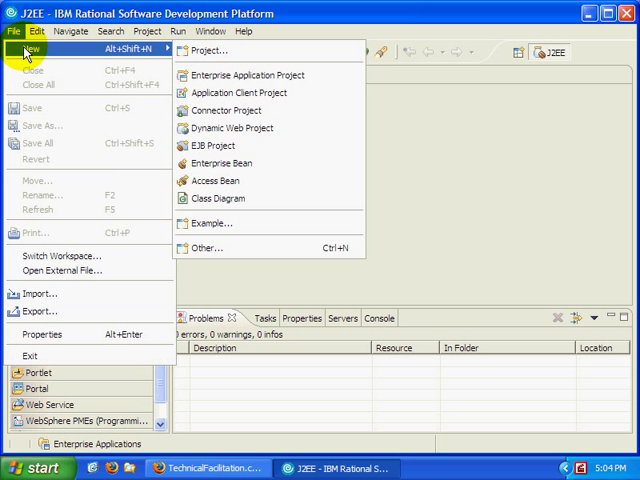
mouse_move(247, 248)
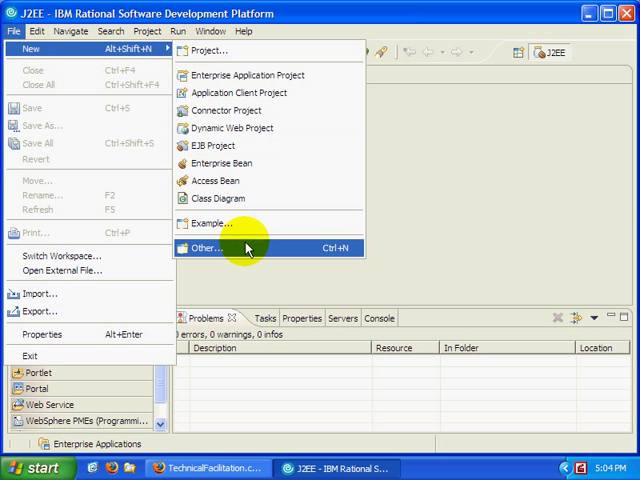
Choose the Portlet Project (JSR 168) wizard and always enable the Portal Development capability.
left_click(204, 248)
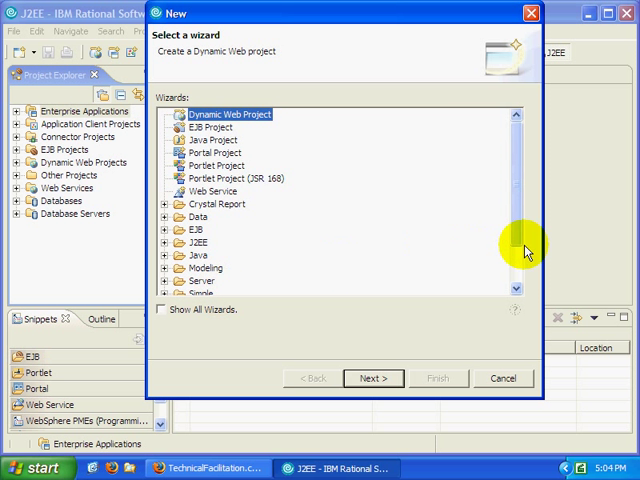
scroll("down", 3)
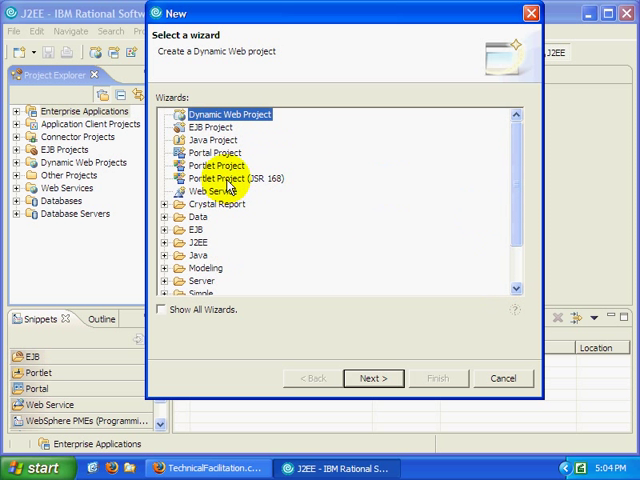
left_click(240, 178)
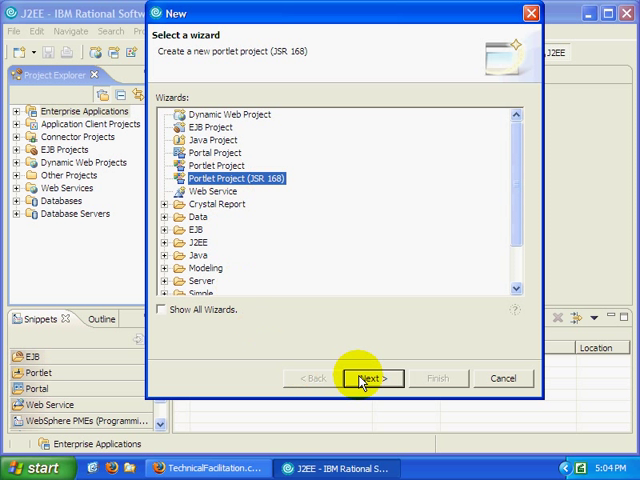
left_click(371, 377)
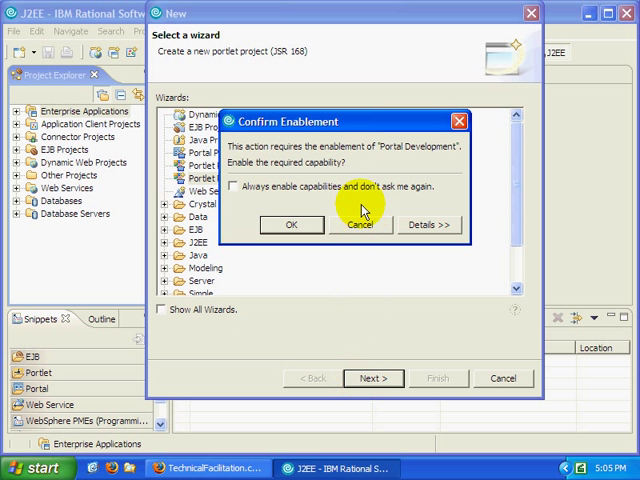
left_click(246, 187)
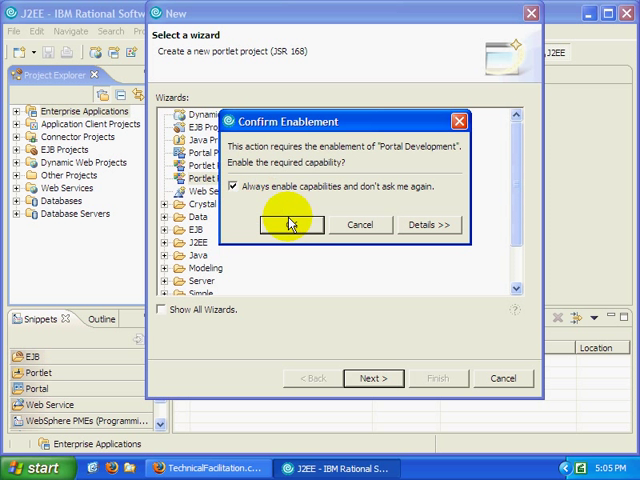
left_click(291, 224)
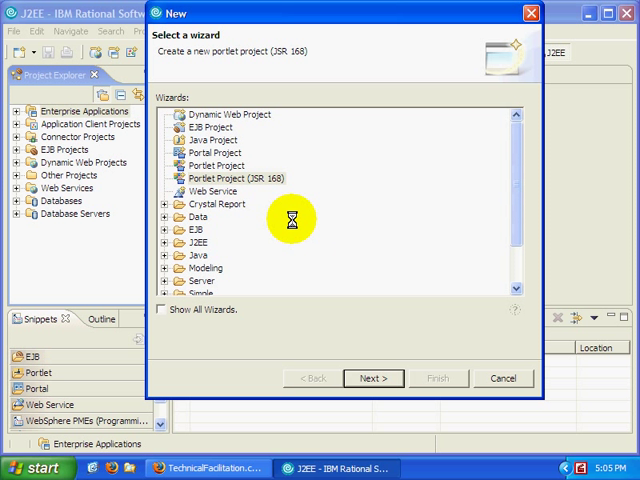
left_click(372, 377)
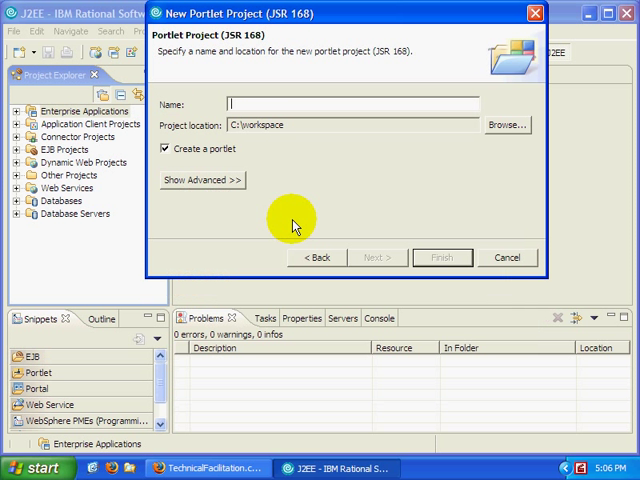
Create project 'BasicPortlets' with no starter portlet and Web Diagram unticked.
type("BasicPortlets")
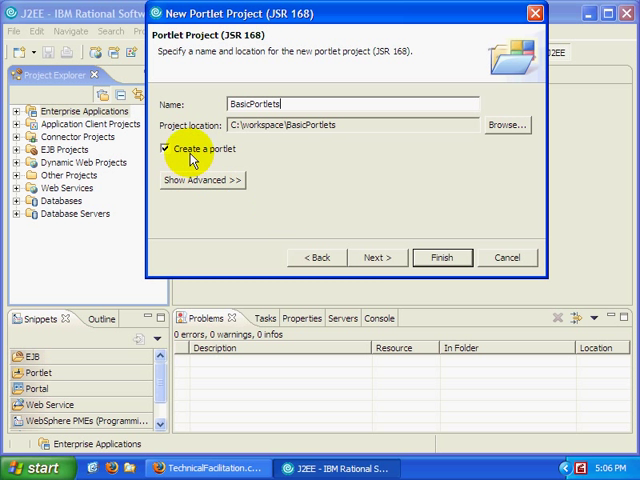
left_click(377, 257)
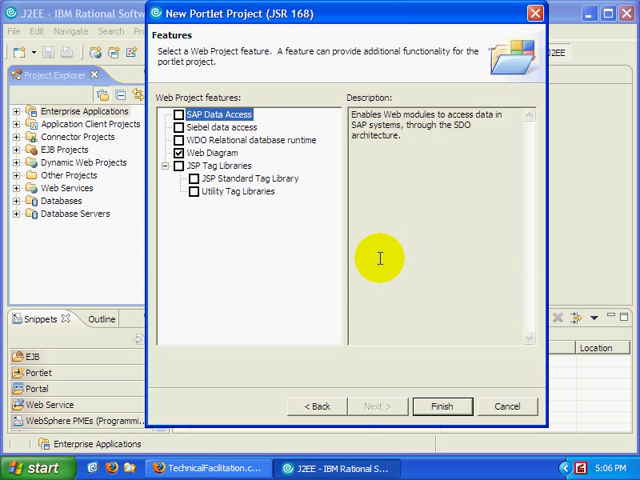
mouse_move(345, 405)
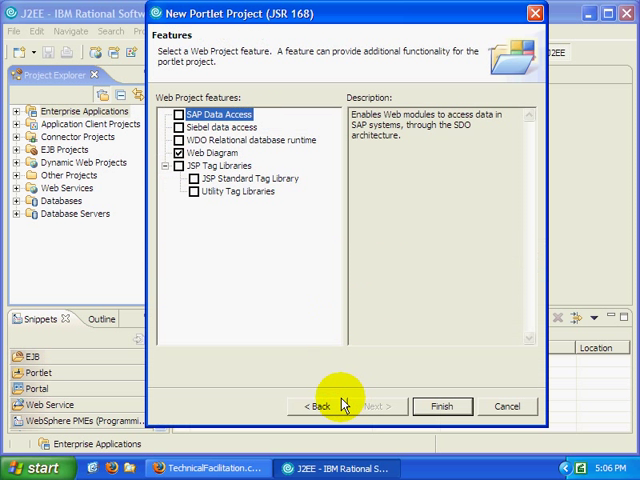
left_click(180, 152)
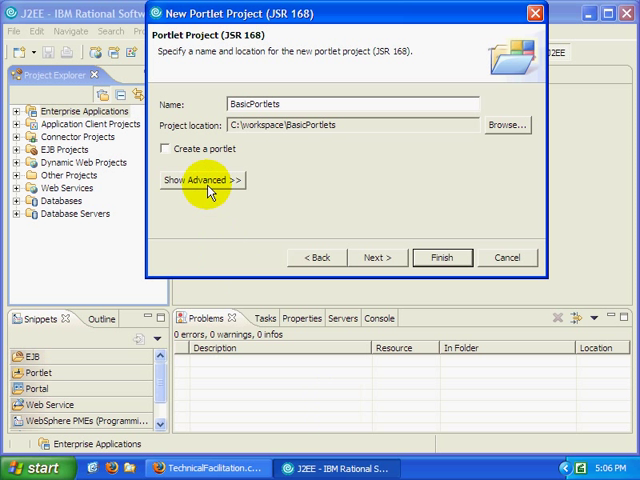
left_click(202, 180)
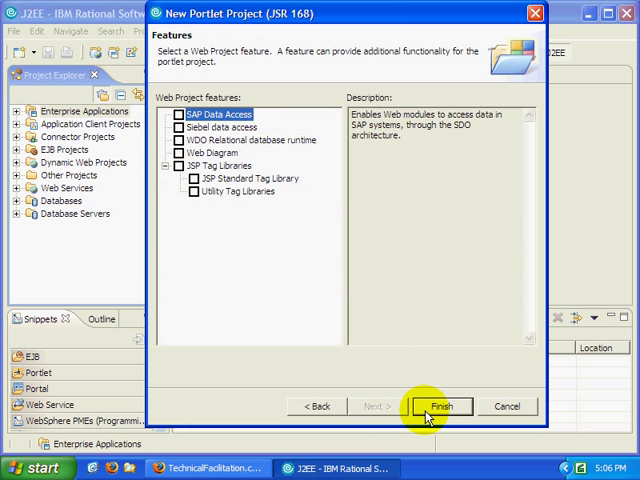
left_click(457, 403)
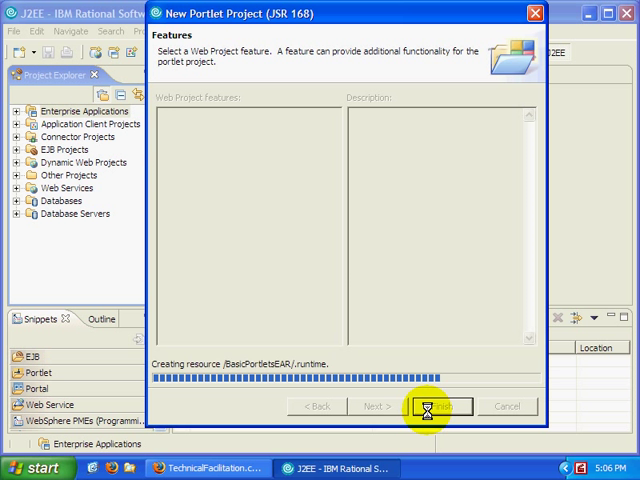
left_click(438, 405)
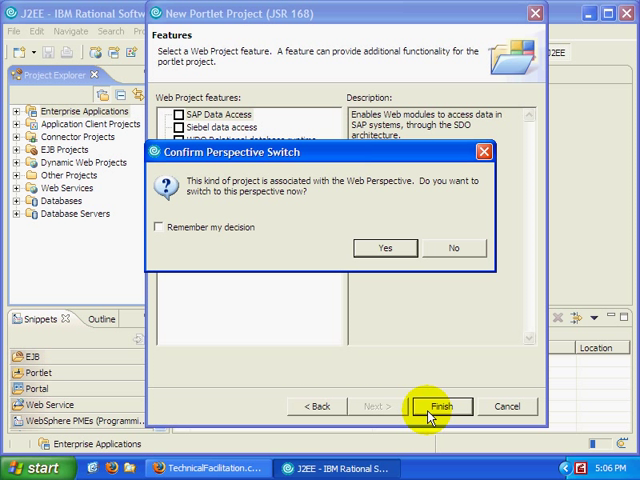
Open the New submenu for the BasicPortlets project to reach Portlet.
left_click(386, 247)
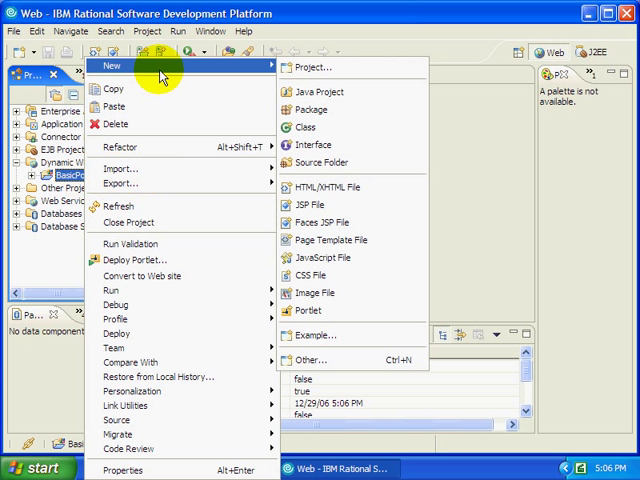
mouse_move(310, 311)
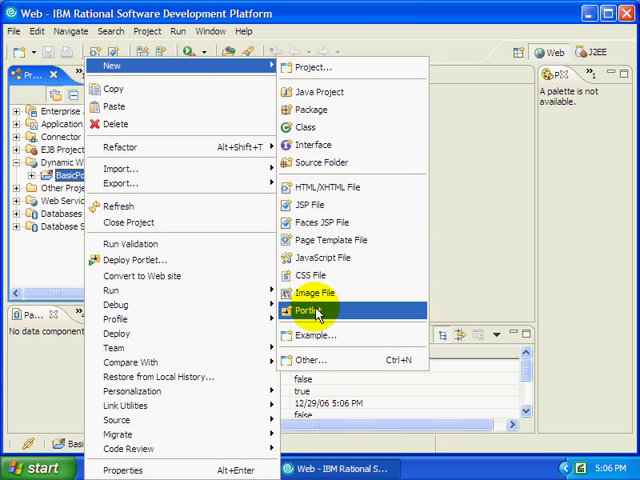
Start a new Empty portlet with name prefix 'HelloWorld'.
left_click(310, 311)
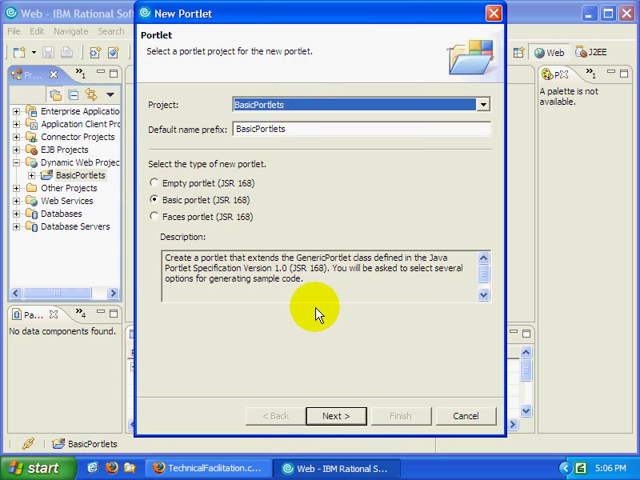
left_click(158, 183)
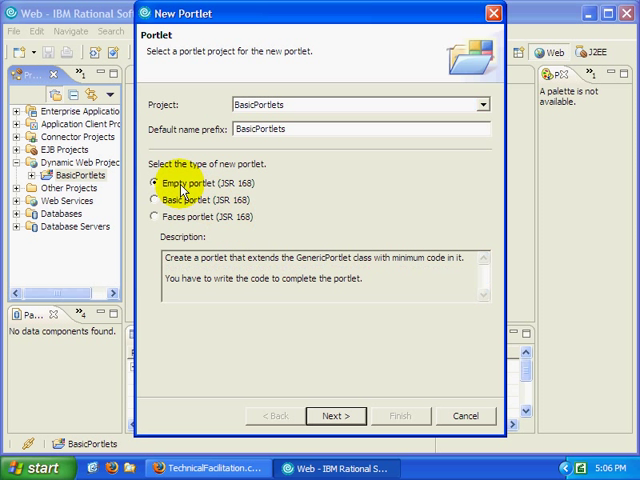
mouse_move(344, 308)
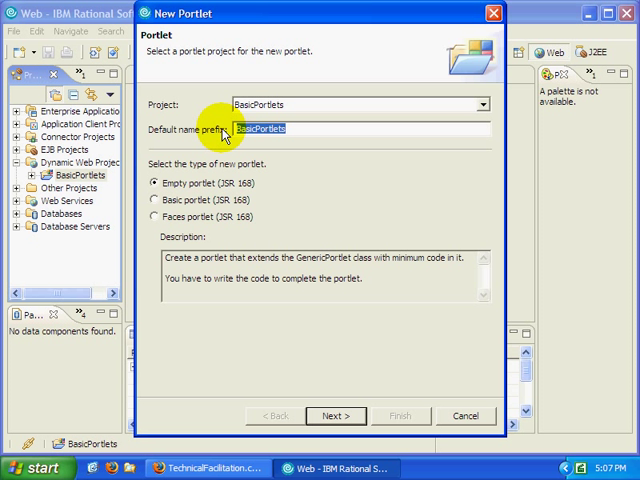
type("HelloWorld")
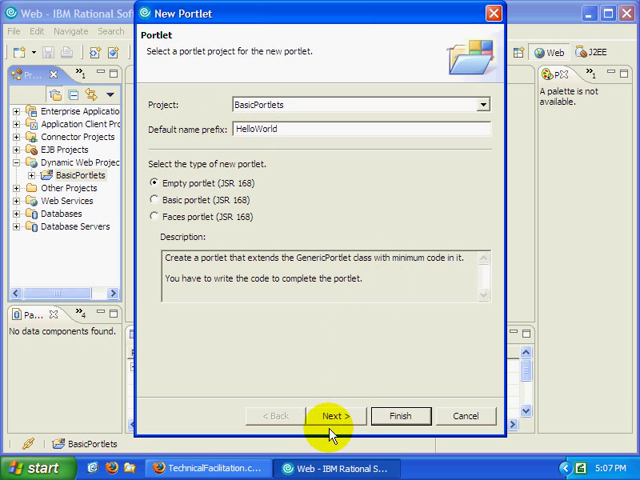
left_click(334, 415)
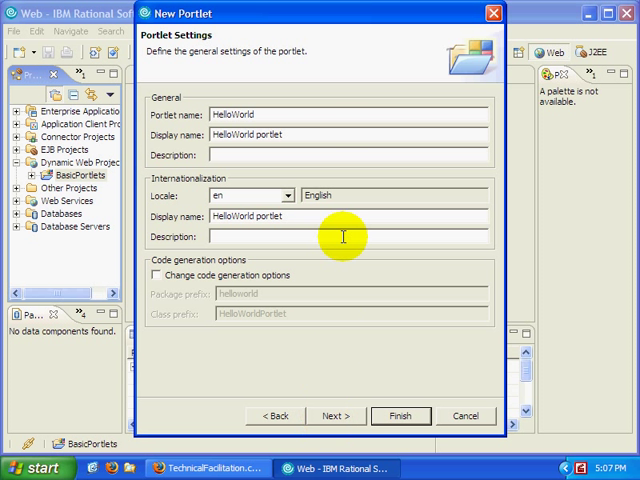
mouse_move(300, 120)
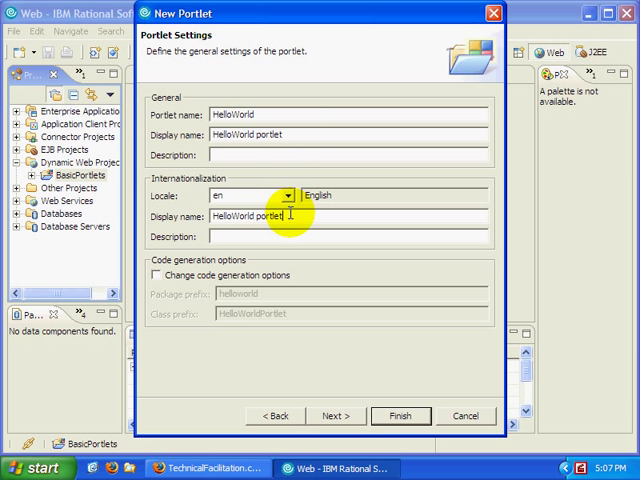
mouse_move(270, 277)
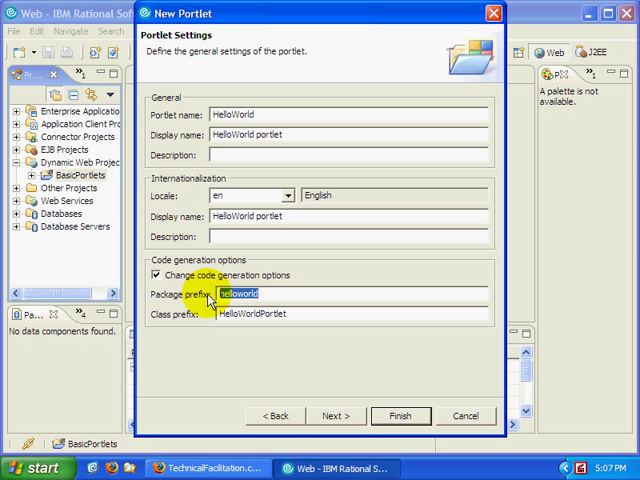
Set the package prefix to com.examscam.portlet and advance to miscellaneous options.
type("com.e")
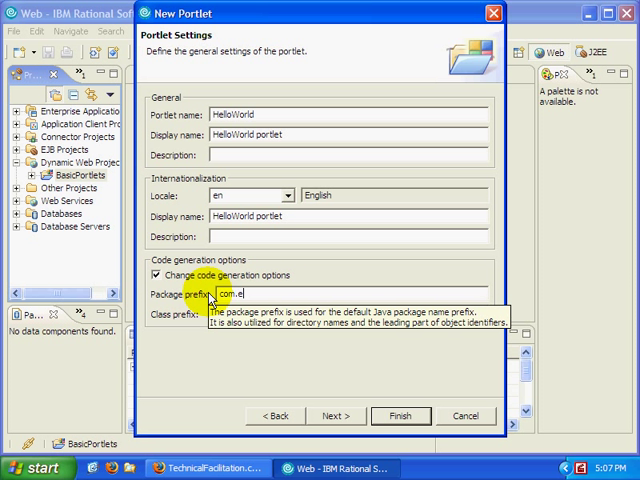
type("examscam.")
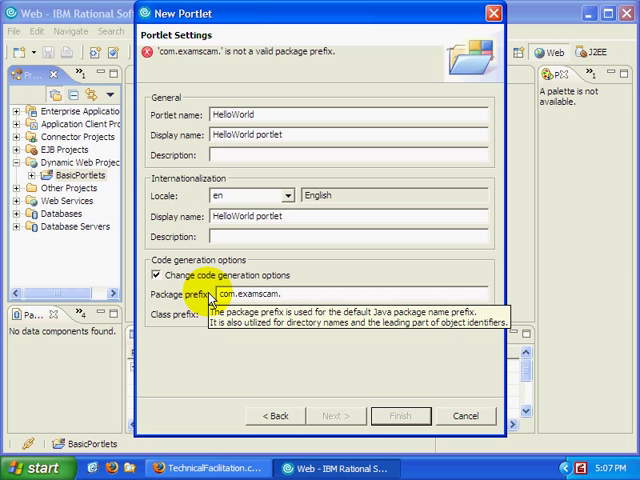
type("portlet")
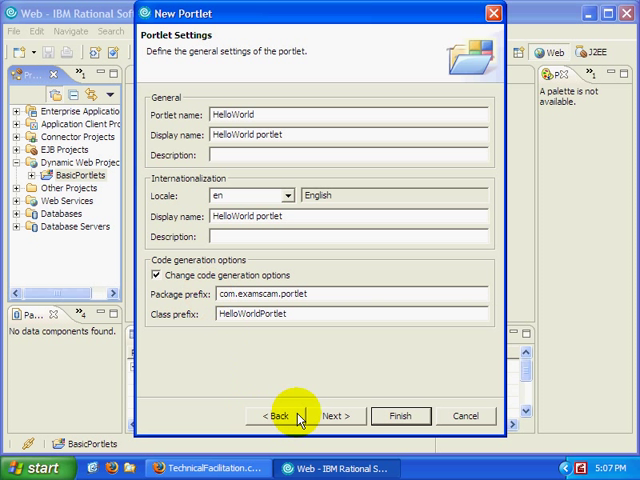
left_click(335, 416)
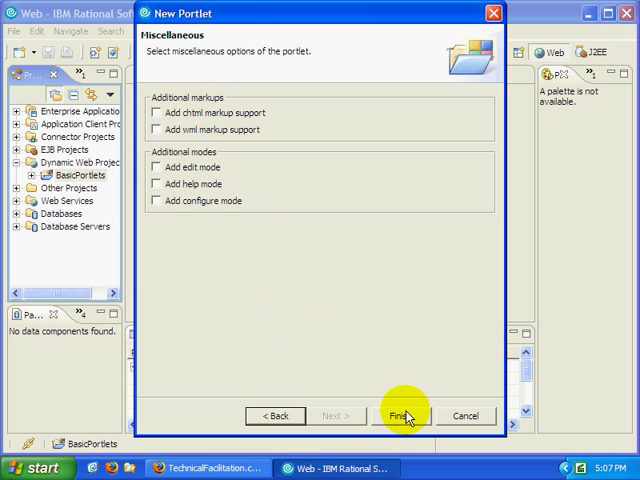
Finish the wizard so HelloWorldPortlet.java opens with its doView method.
left_click(408, 414)
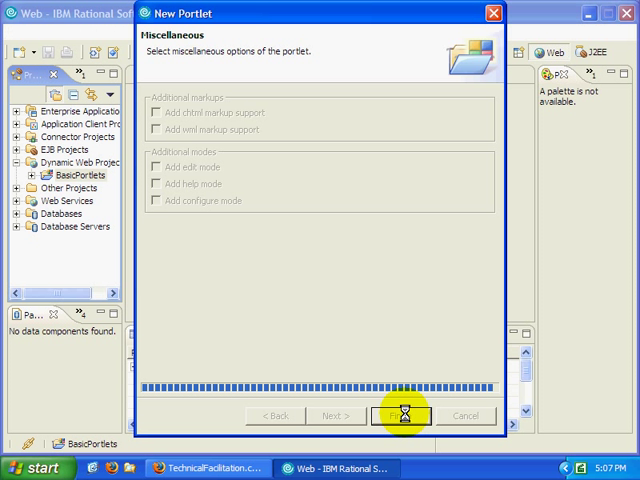
left_click(407, 413)
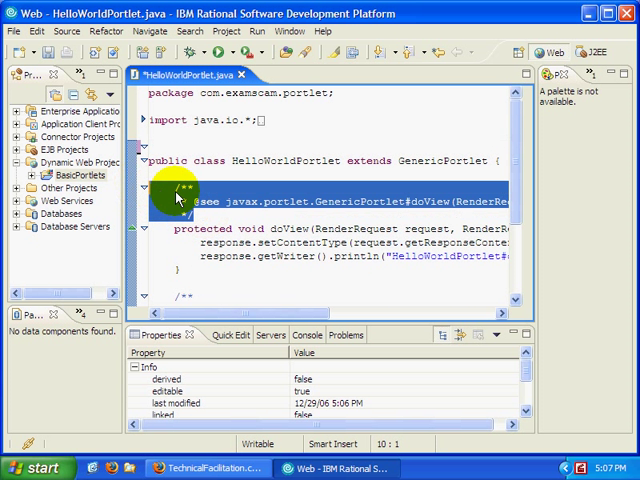
mouse_move(197, 97)
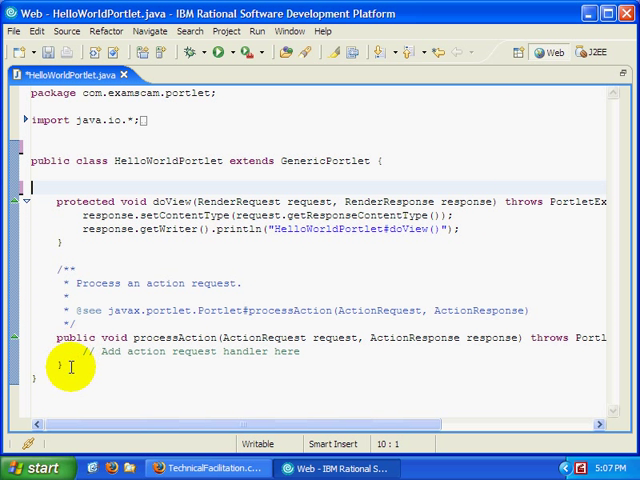
Delete the processAction method and its comment from HelloWorldPortlet.java.
left_click_drag(55, 283, 55, 365)
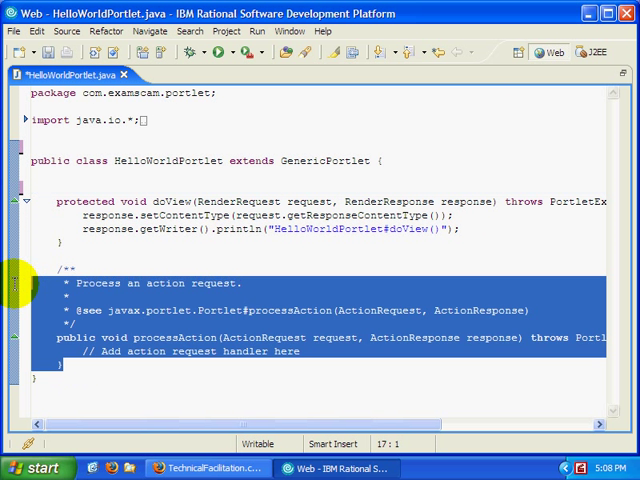
key("Delete")
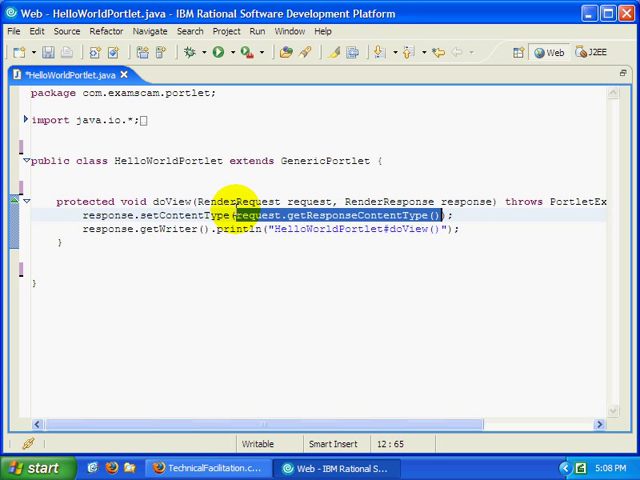
Edit doView to set content type "text/html" and print "Hello World!".
type("\"\");")
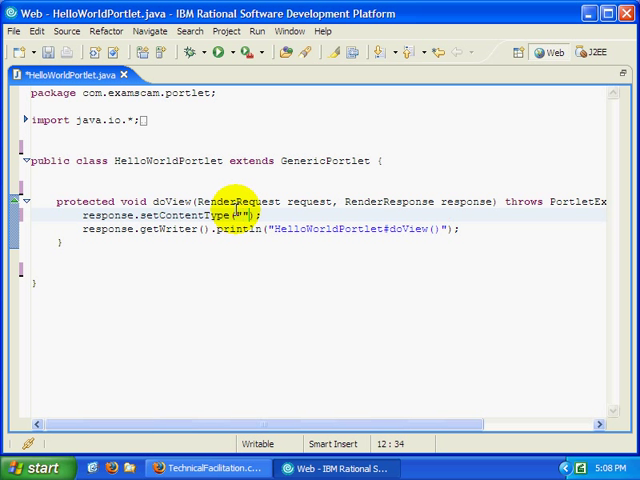
type("html/")
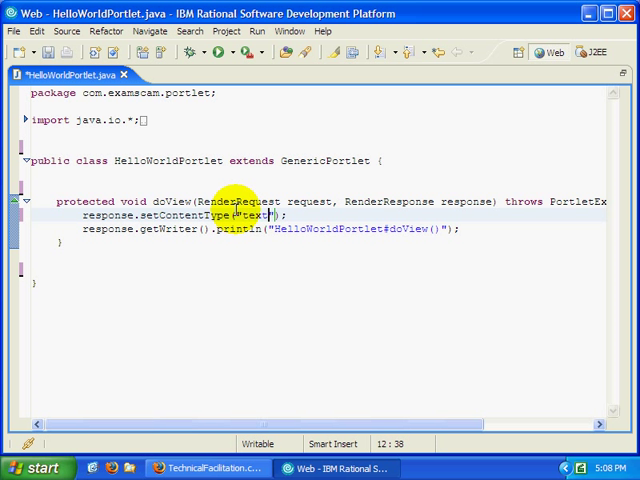
type("/html")
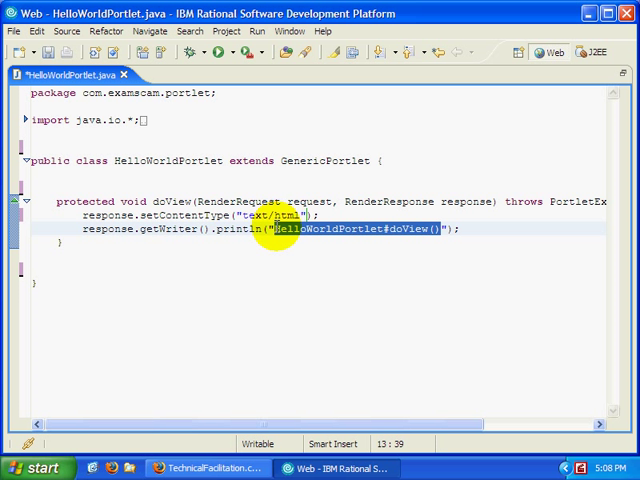
type("Hell")
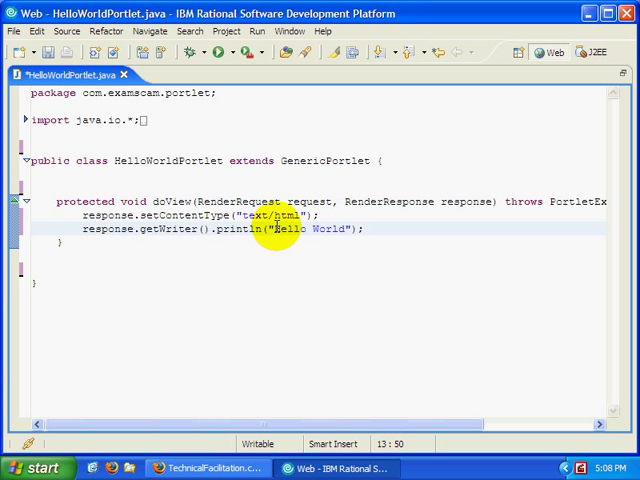
type("!")
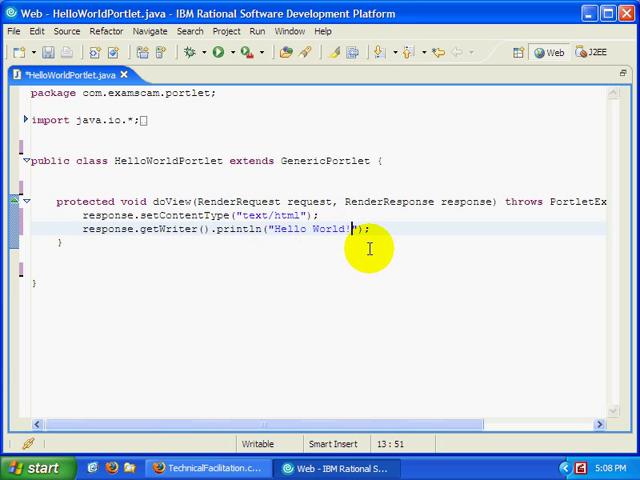
mouse_move(348, 138)
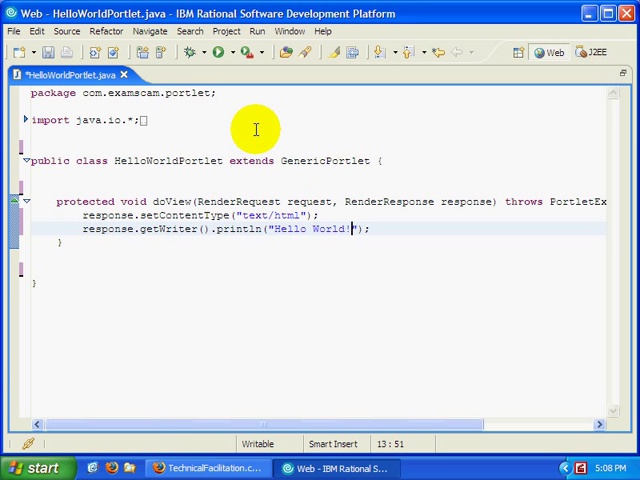
mouse_move(31, 127)
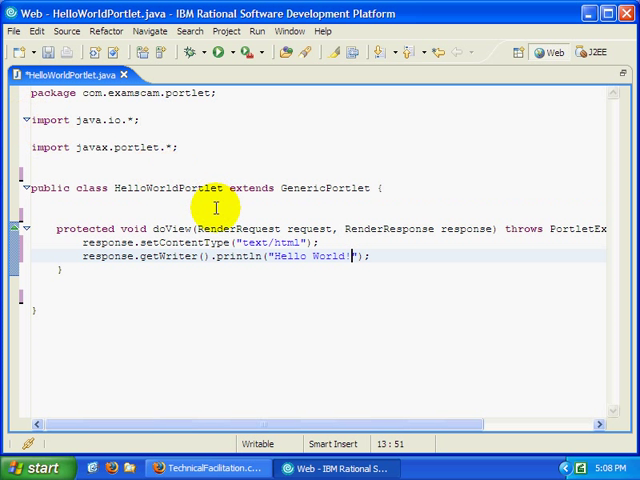
mouse_move(202, 228)
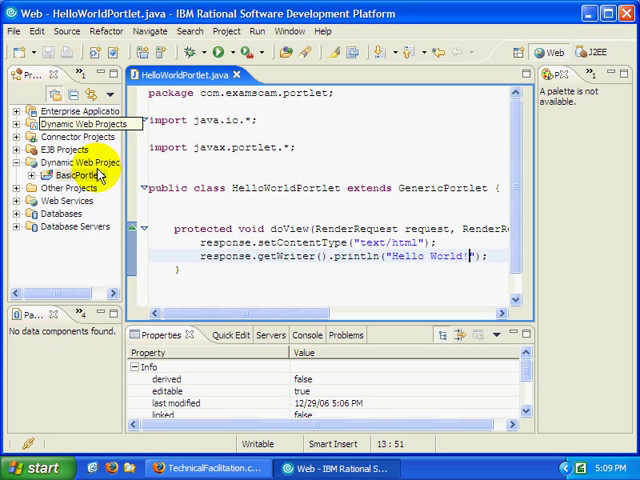
Choose Run on Server for the BasicPortlets project.
right_click(75, 173)
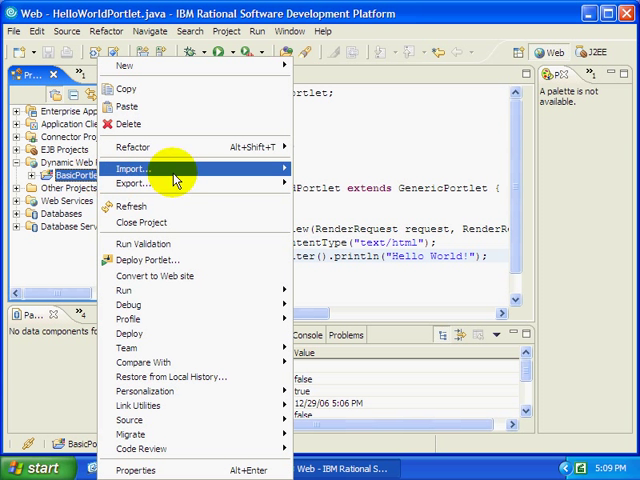
mouse_move(123, 290)
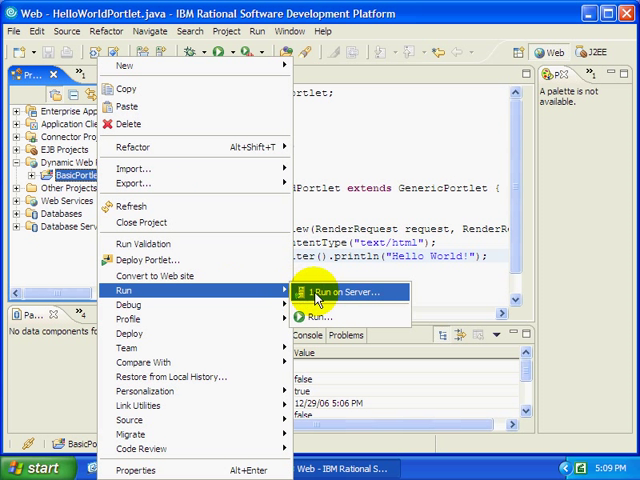
left_click(340, 291)
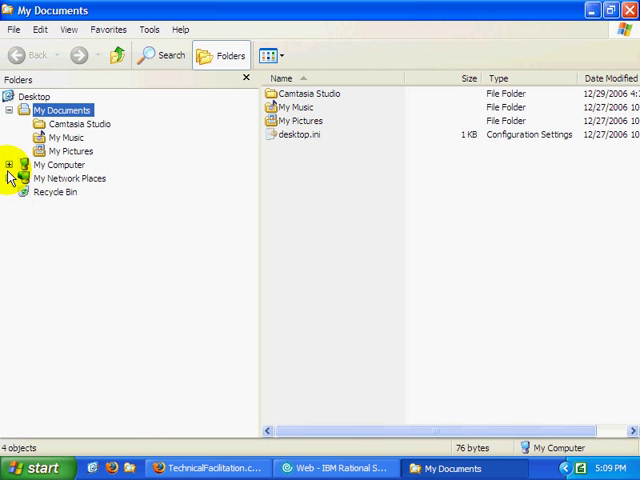
Browse to C:\Portal51UTE in the Explorer folder tree and open its AppServer folder.
left_click(11, 164)
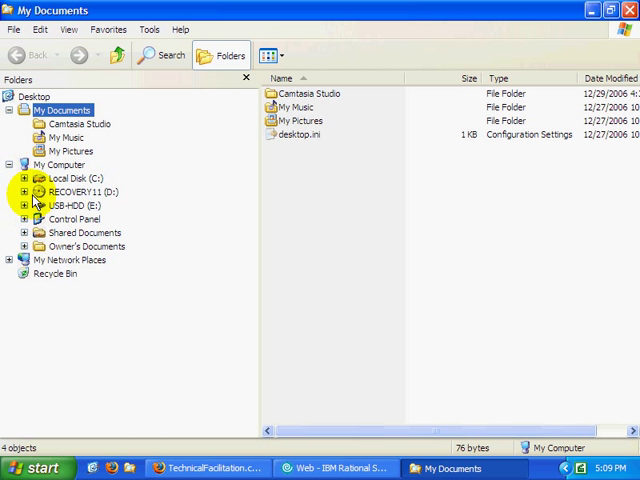
left_click(24, 178)
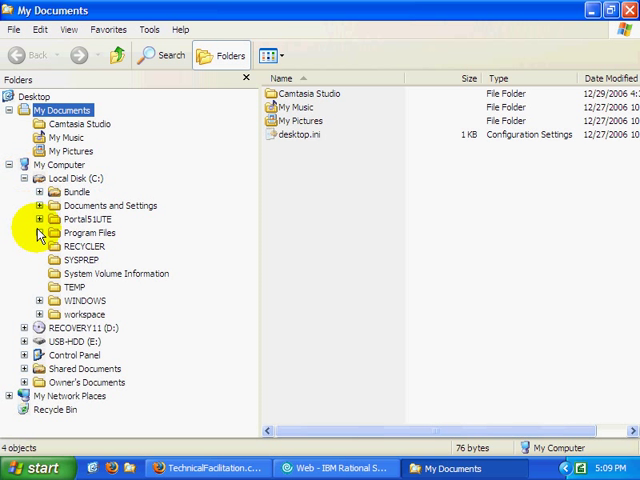
left_click(38, 218)
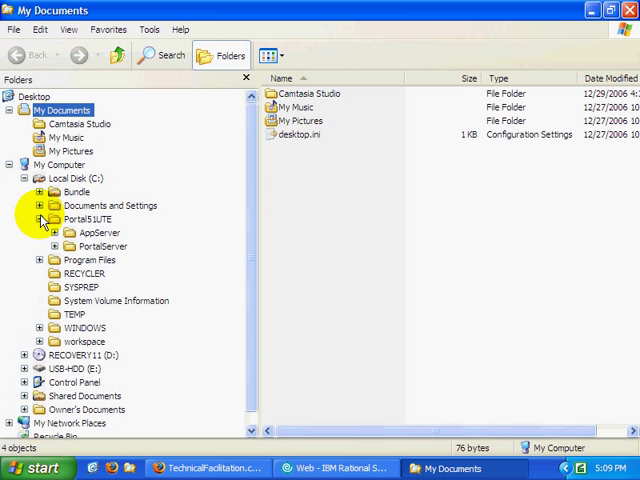
left_click(97, 232)
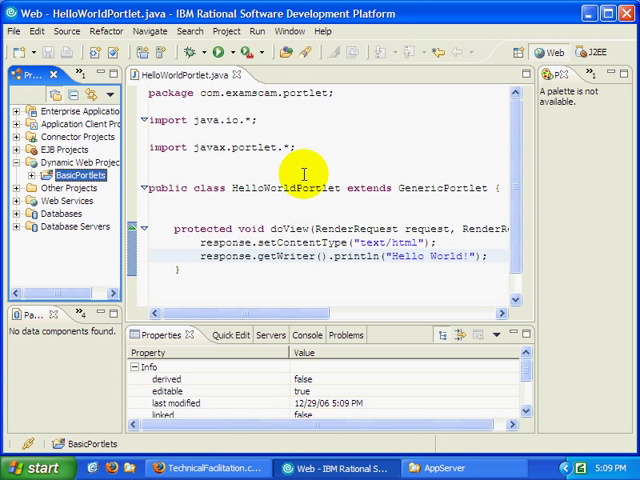
Edit the WebSphere Portal v5.1 stub under Preferences > Server > Installed Runtimes.
left_click(289, 40)
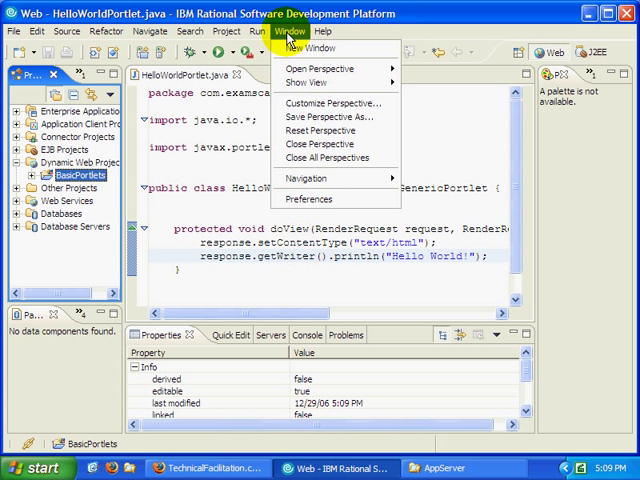
mouse_move(310, 199)
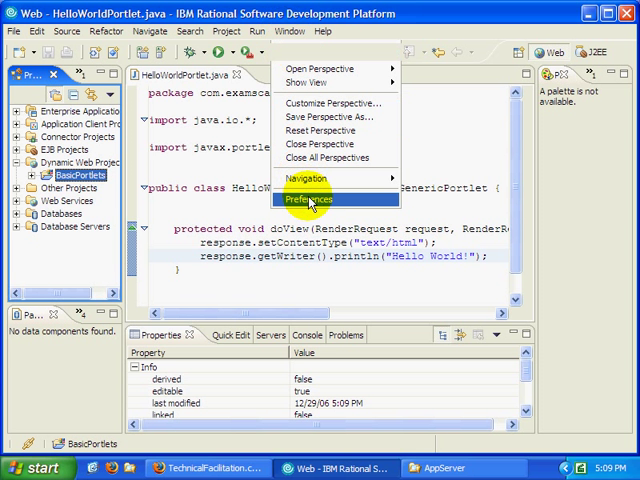
left_click(307, 199)
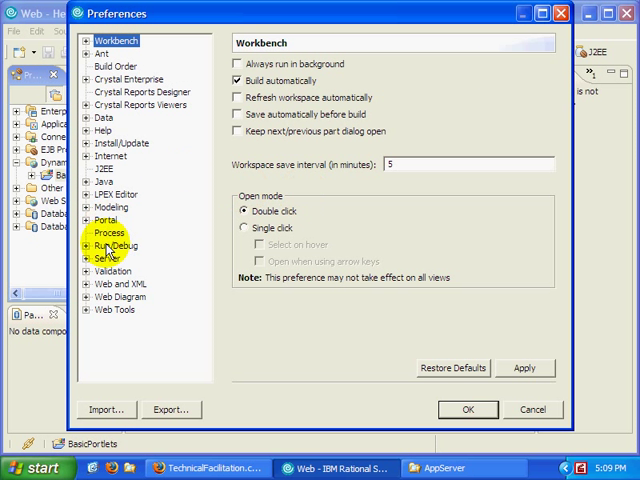
left_click(106, 262)
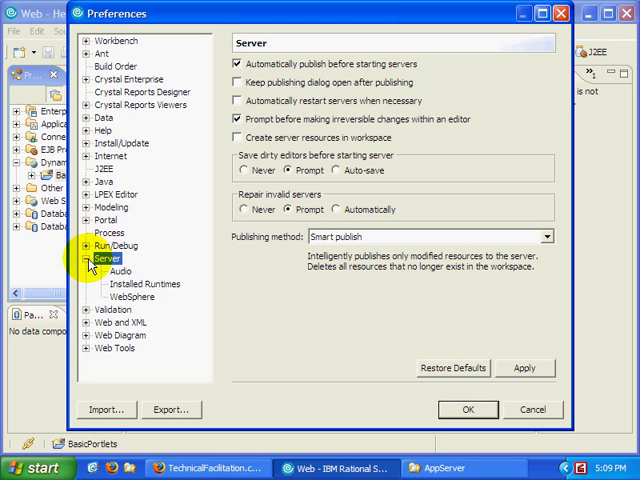
left_click(143, 283)
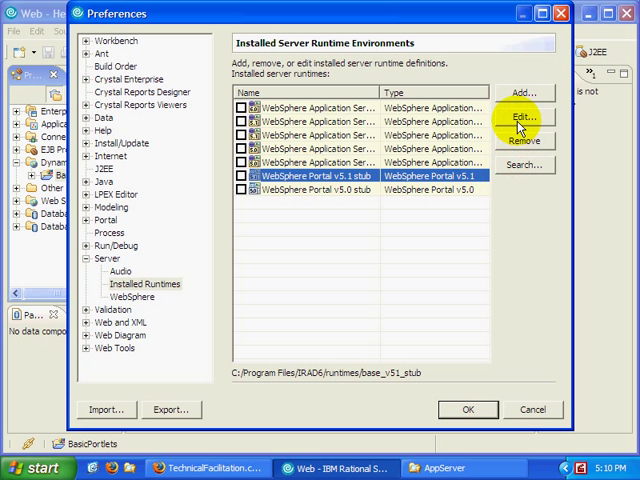
left_click(529, 116)
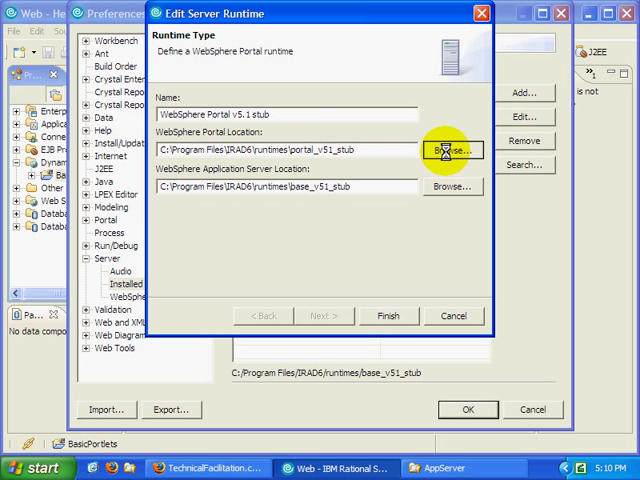
Set the Portal location to C:\Portal51UTE\PortalServer.
left_click(452, 150)
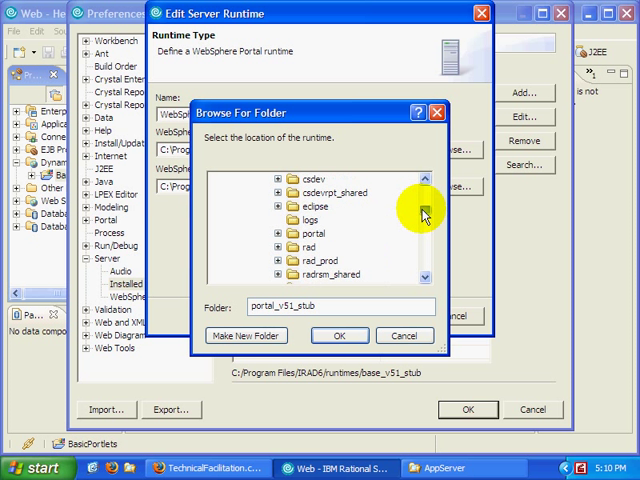
left_click(310, 192)
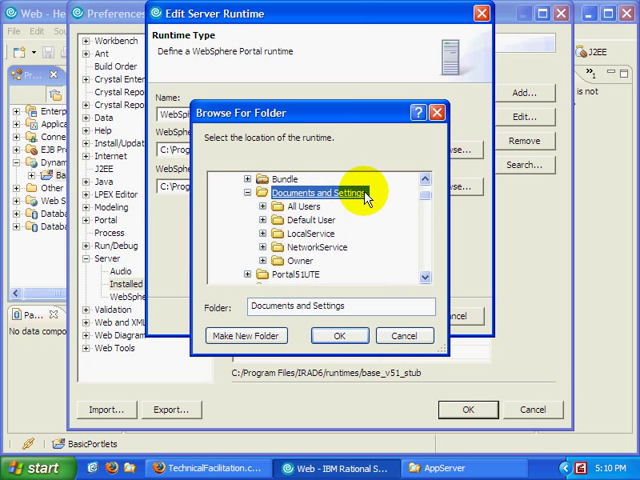
scroll("down", 3)
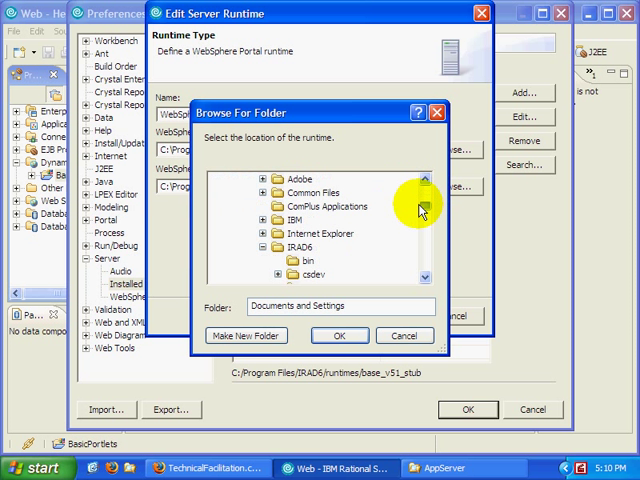
scroll("down", 3)
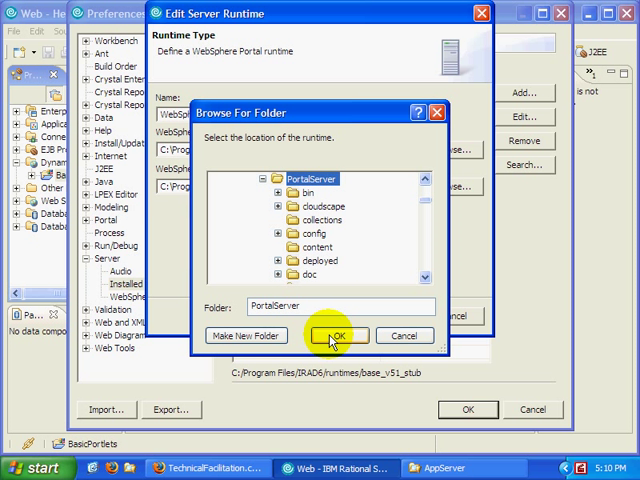
left_click(338, 335)
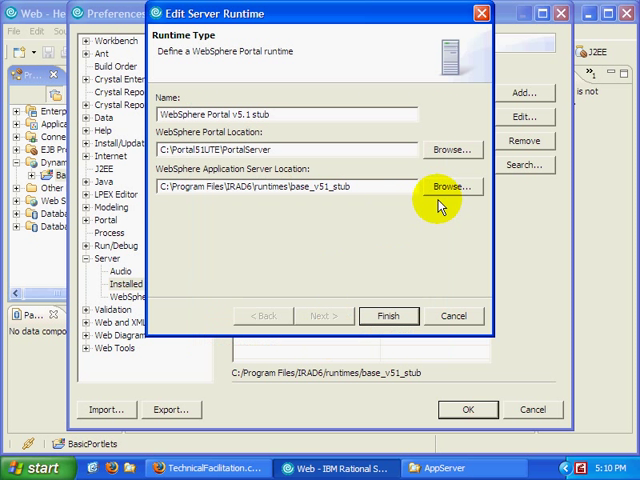
Set the Application Server location to C:\Portal51UTE\AppServer and save the runtime.
left_click(451, 187)
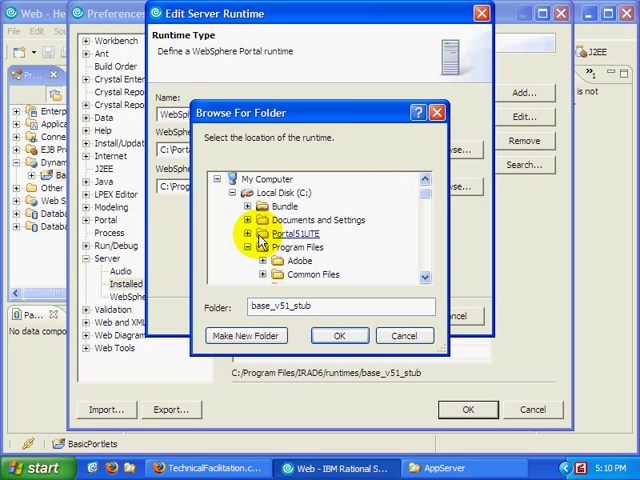
left_click(252, 233)
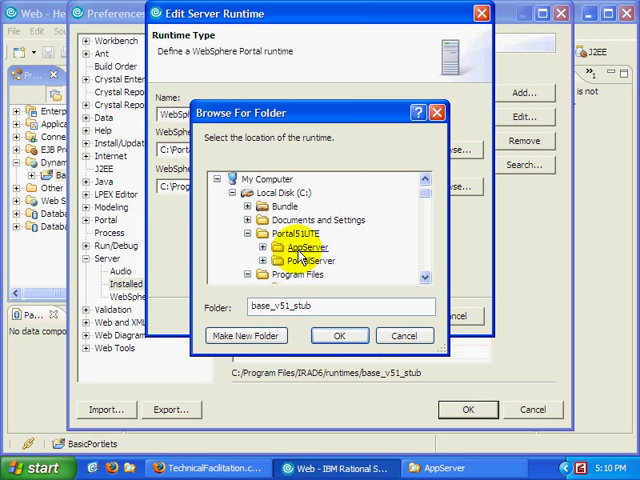
left_click(339, 335)
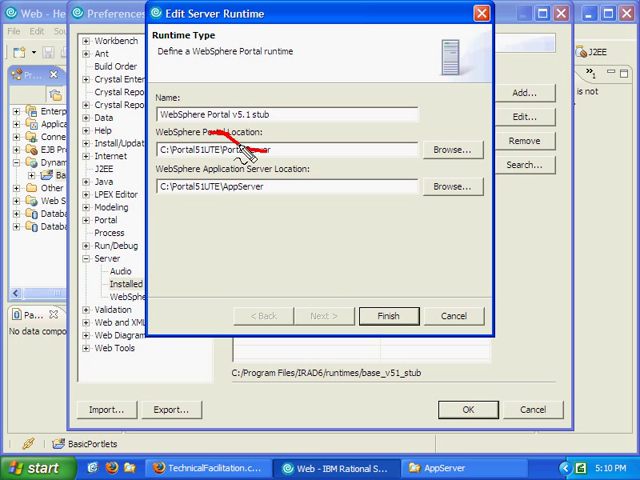
mouse_move(250, 188)
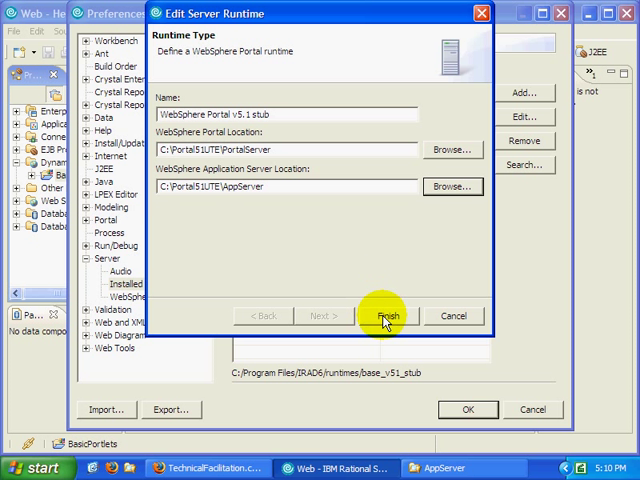
left_click(387, 315)
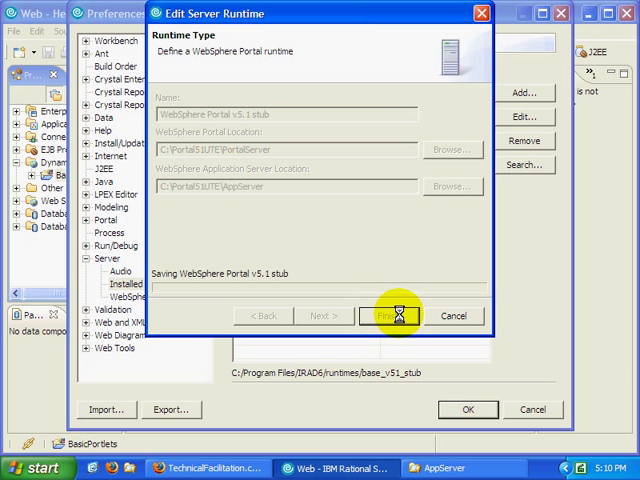
left_click(394, 315)
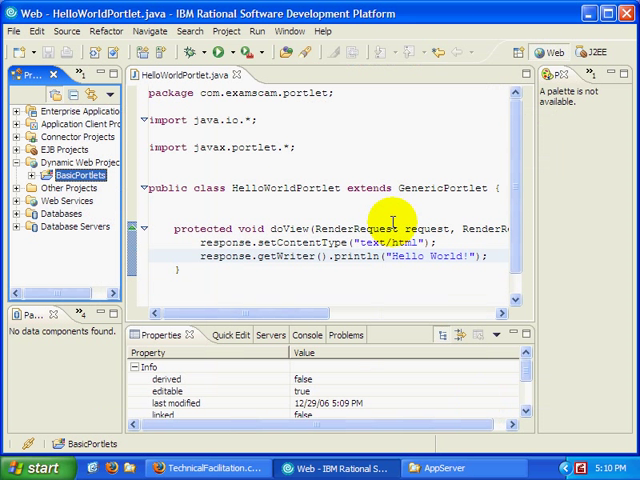
Create a localhost WebSphere Portal v5.1 Test Environment server with BasicPortletsEAR and publish it.
right_click(80, 175)
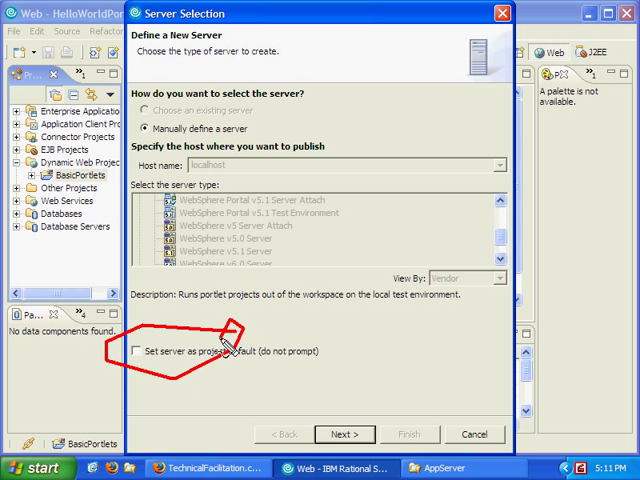
left_click(262, 212)
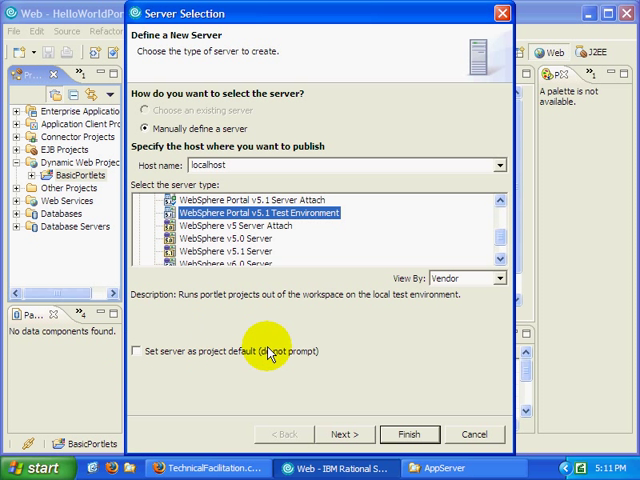
mouse_move(368, 428)
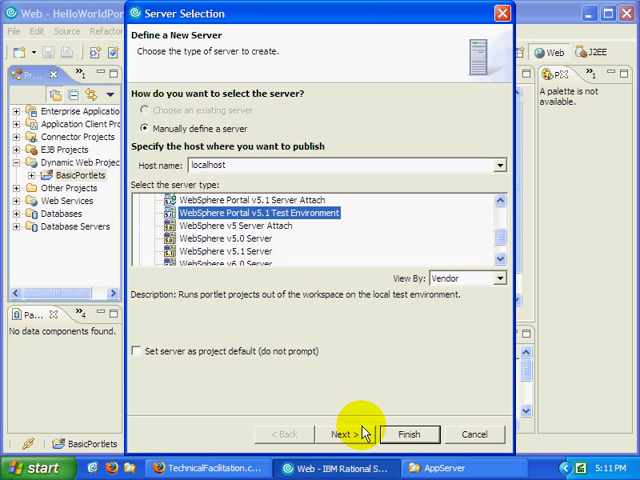
left_click(349, 430)
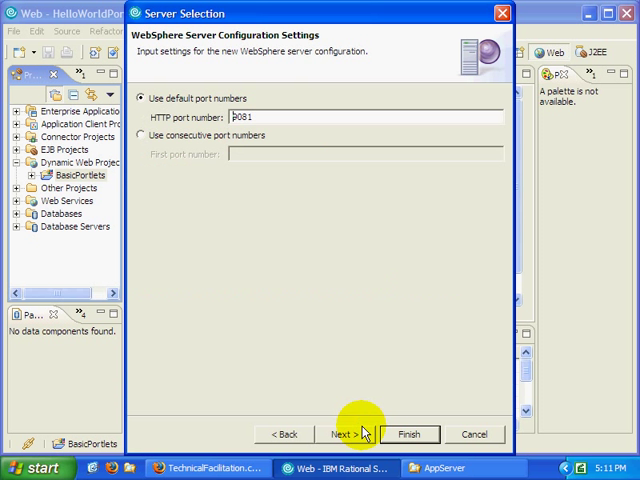
left_click(352, 433)
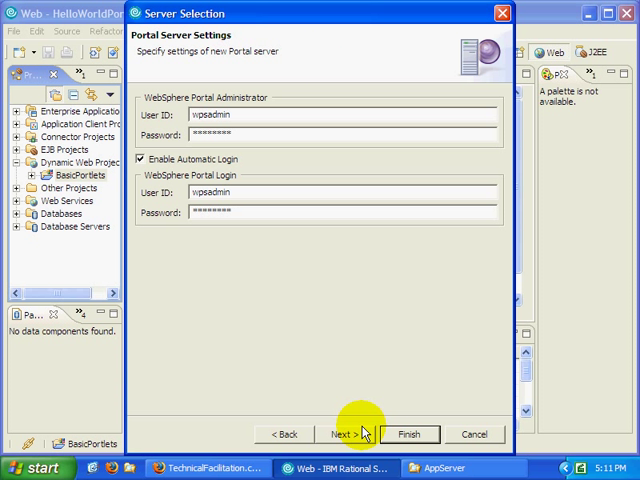
left_click(356, 434)
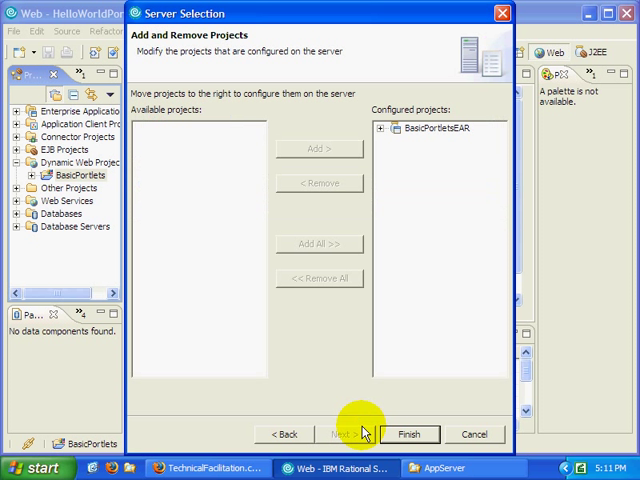
left_click(427, 435)
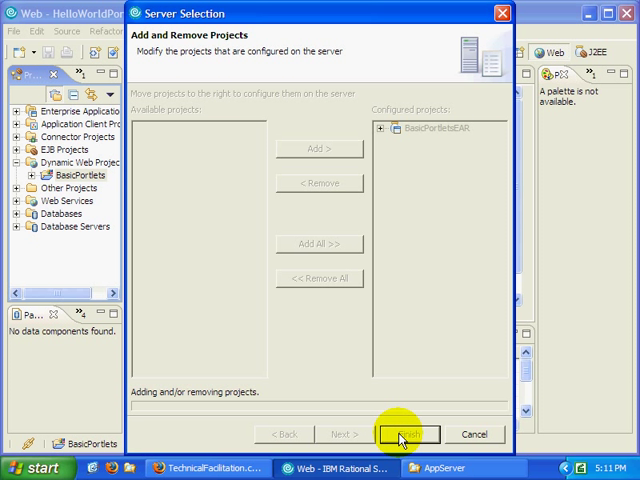
left_click(409, 435)
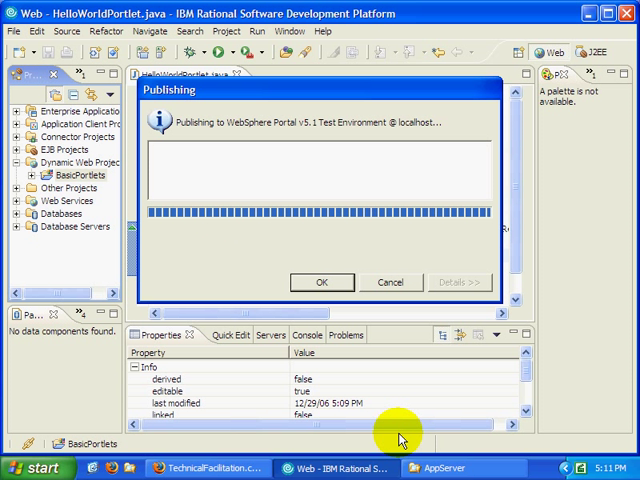
left_click(322, 281)
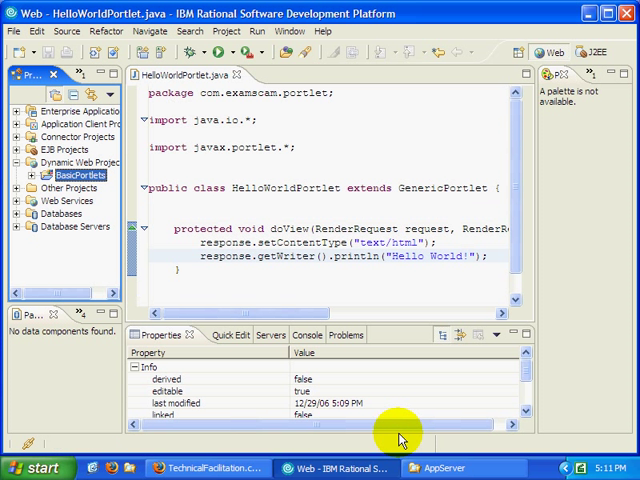
Check running processes and CPU performance in Task Manager while the portal server starts.
left_click(309, 334)
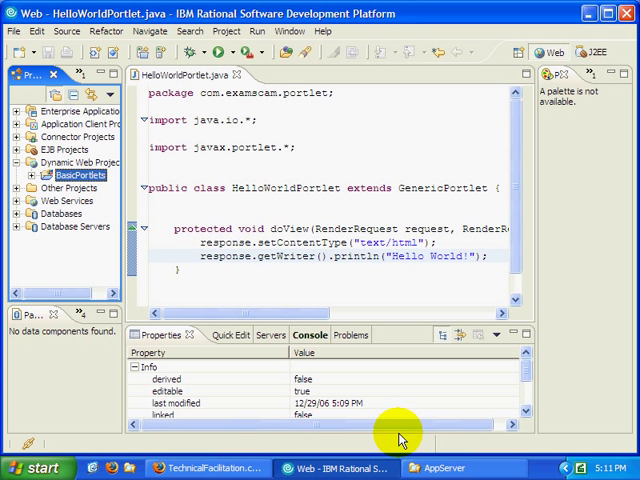
mouse_move(535, 443)
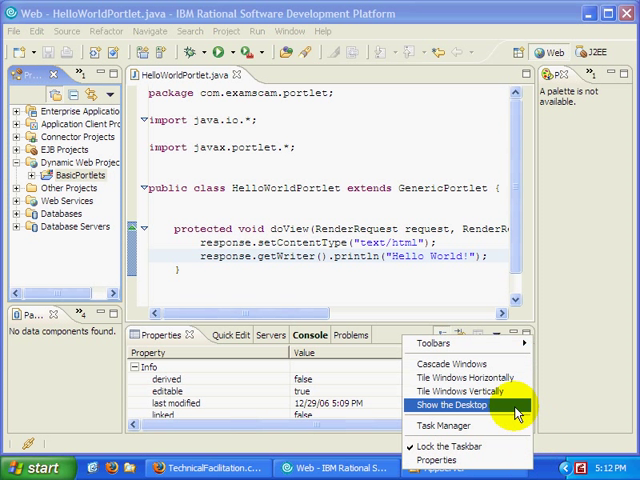
left_click(460, 405)
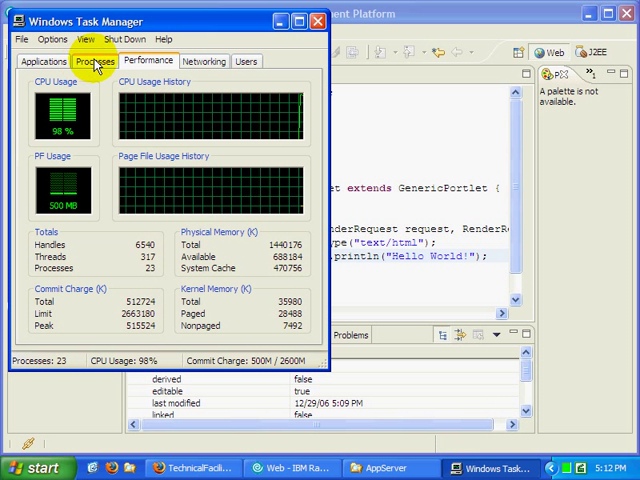
left_click(98, 62)
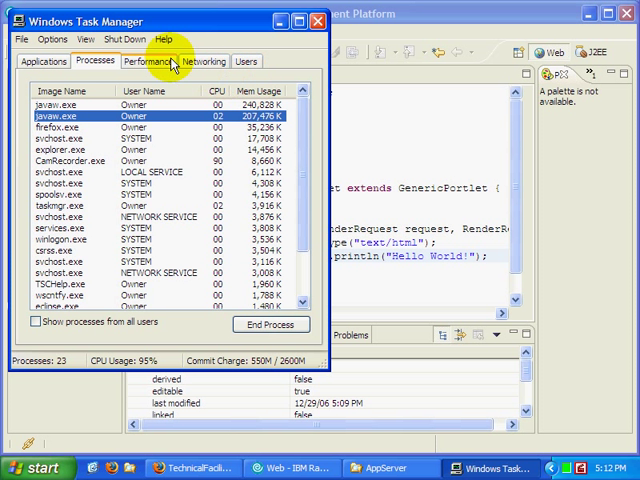
left_click(152, 62)
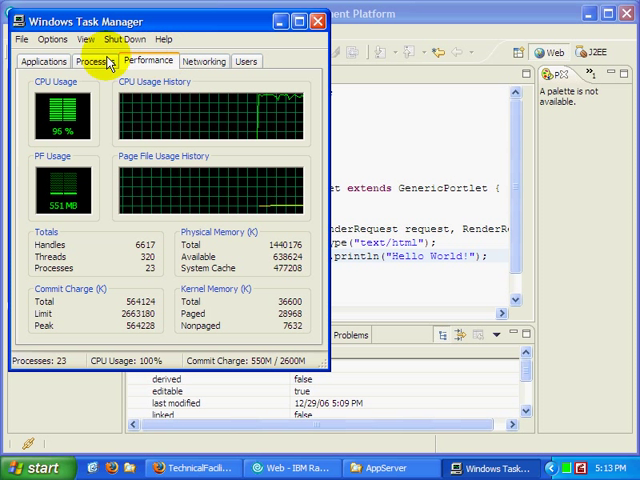
left_click(95, 62)
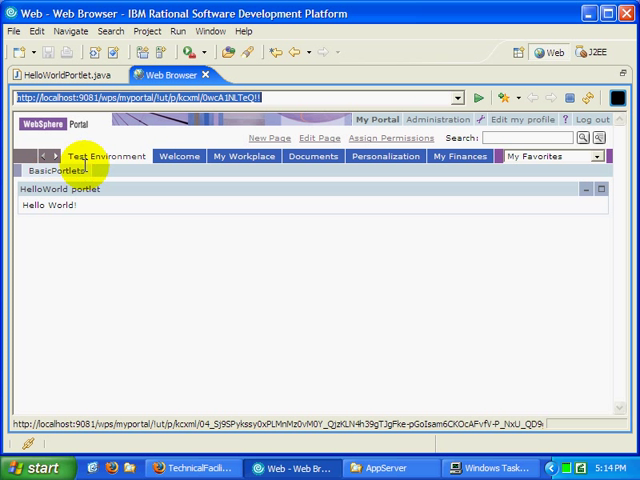
mouse_move(104, 204)
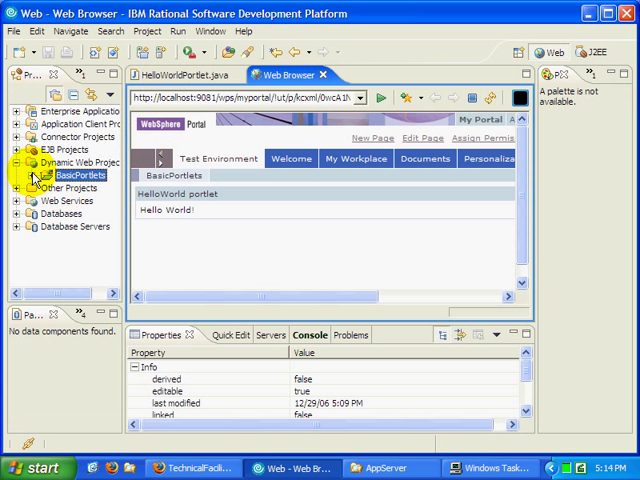
Expand the BasicPortlets project in the Project Explorer.
left_click(33, 175)
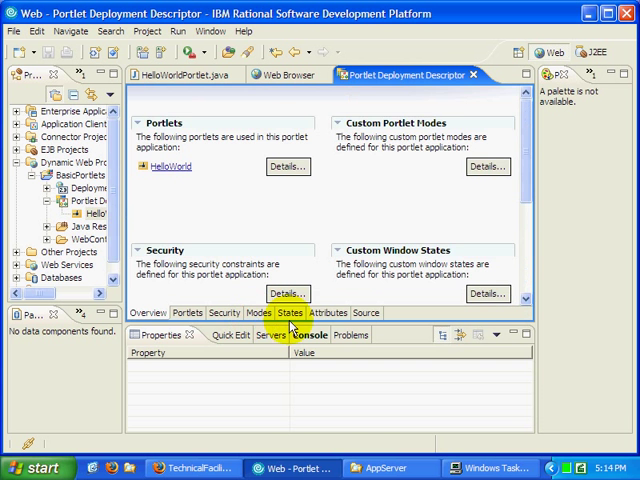
Switch the descriptor editor to its Source view and scroll through portlet.xml.
left_click(366, 313)
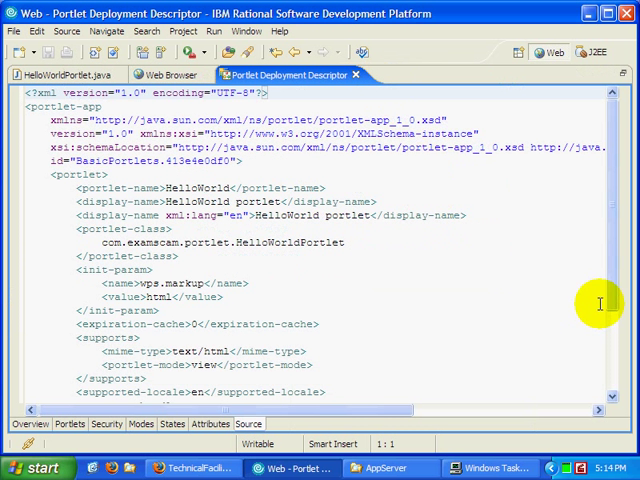
scroll("down", 3)
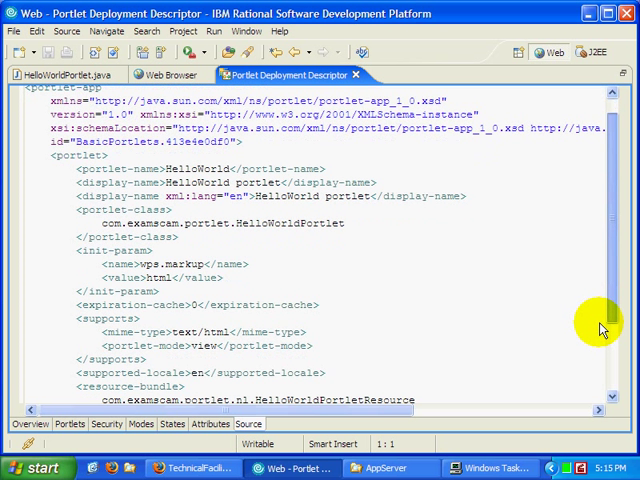
scroll("down", 3)
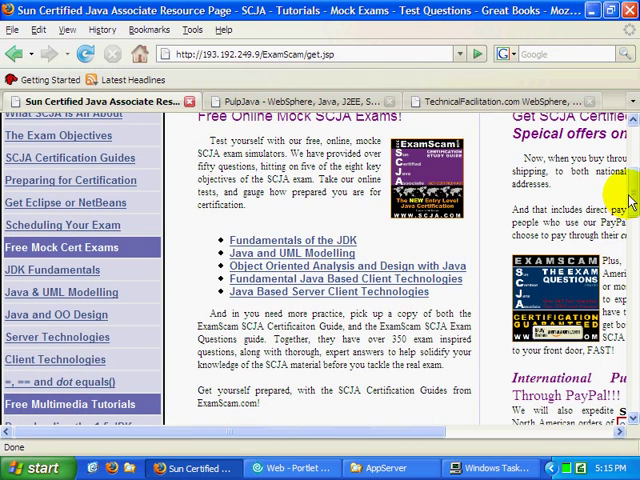
Scroll the SCJA resource page back up to the study guide book banner.
scroll("up", 3)
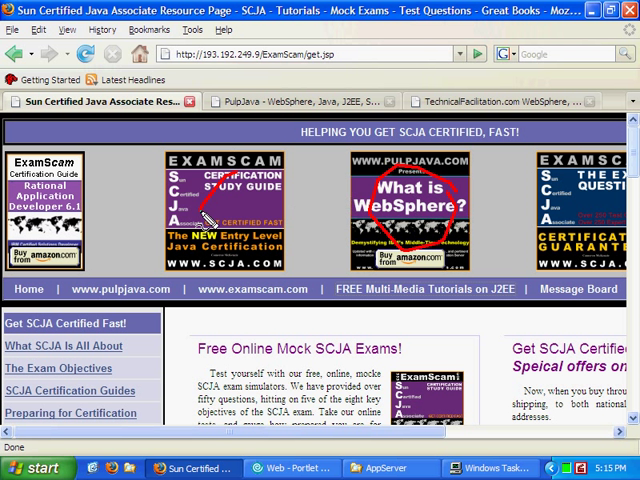
mouse_move(587, 200)
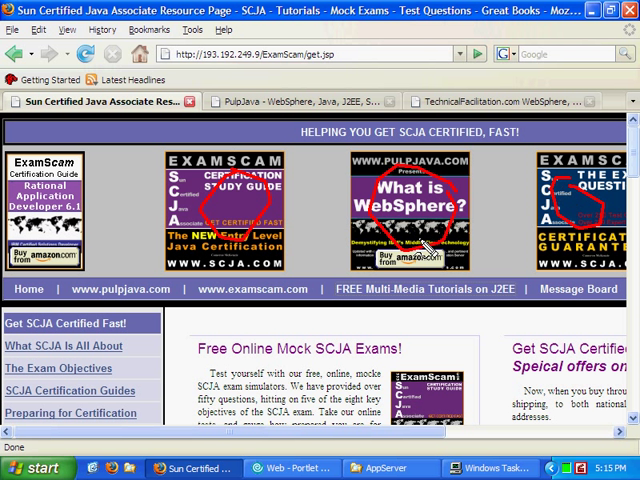
mouse_move(467, 175)
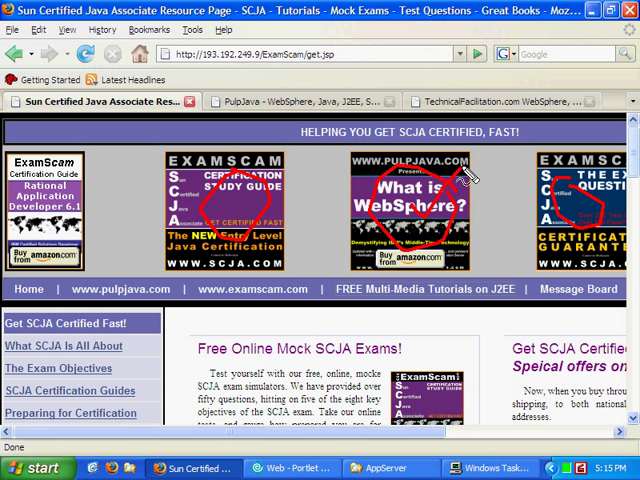